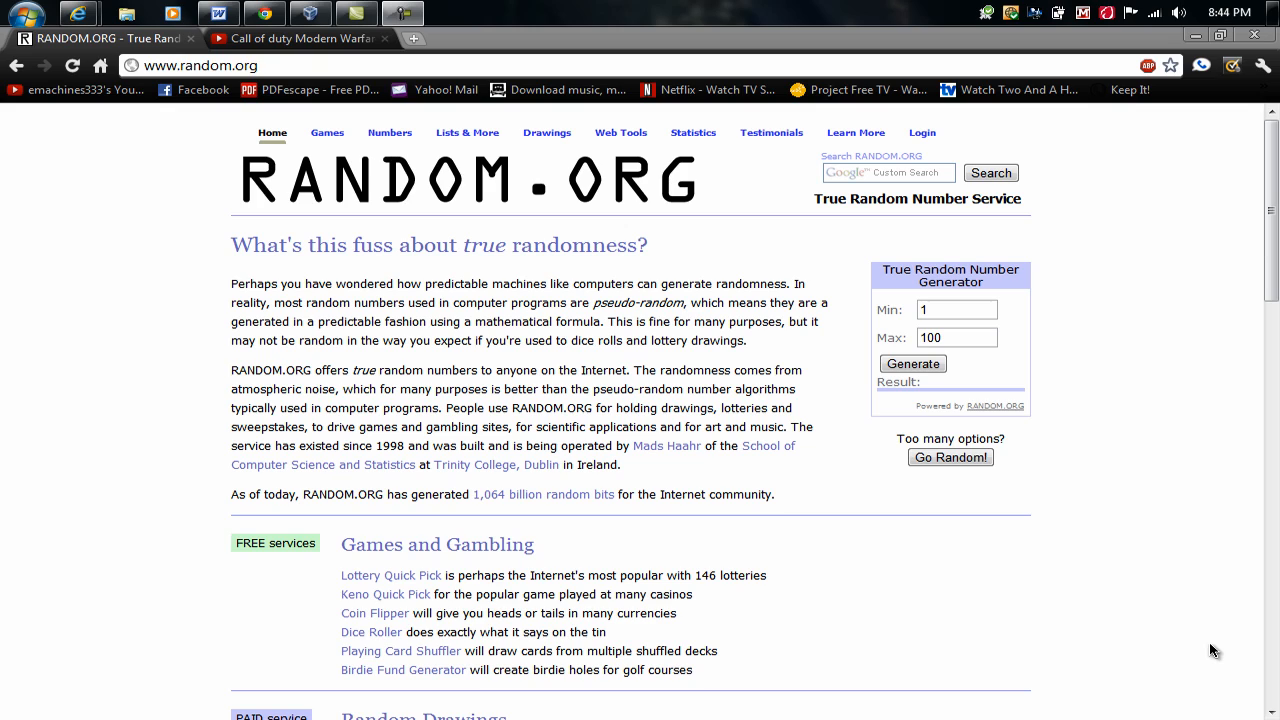
mouse_move(998, 390)
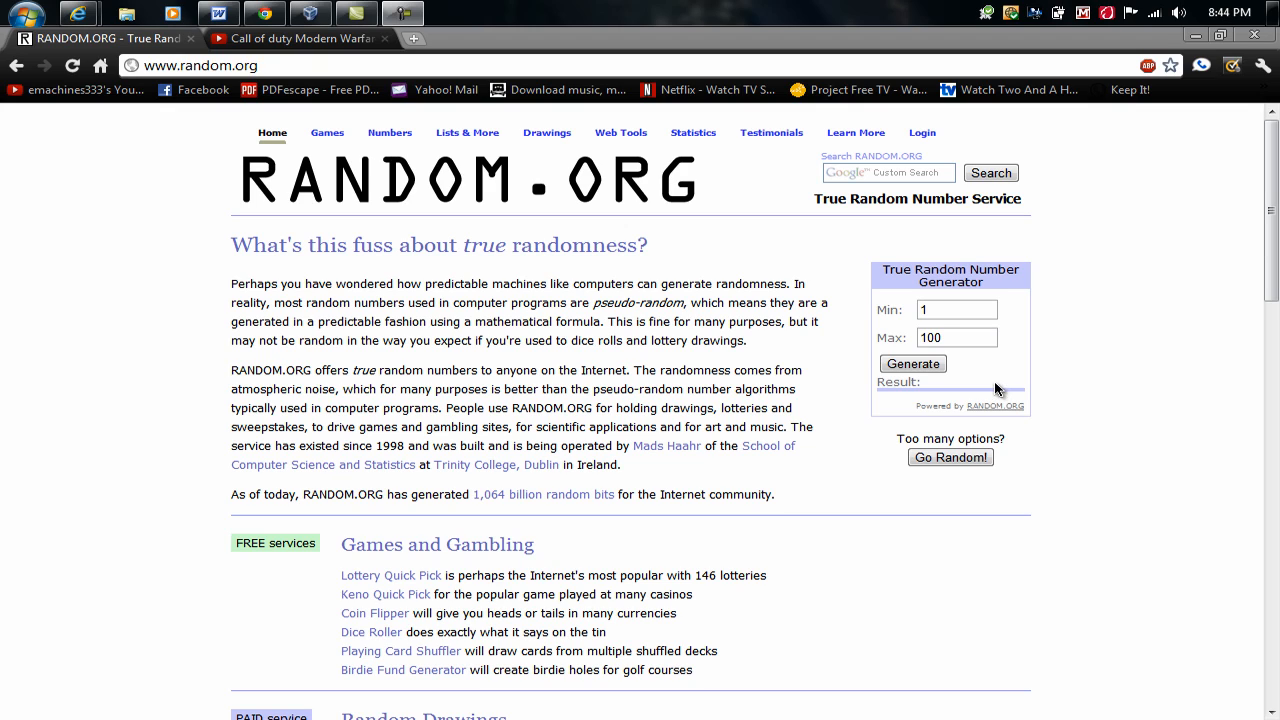
Set the RANDOM.ORG generator's maximum value to 5 for a 1–5 range
left_click(956, 336)
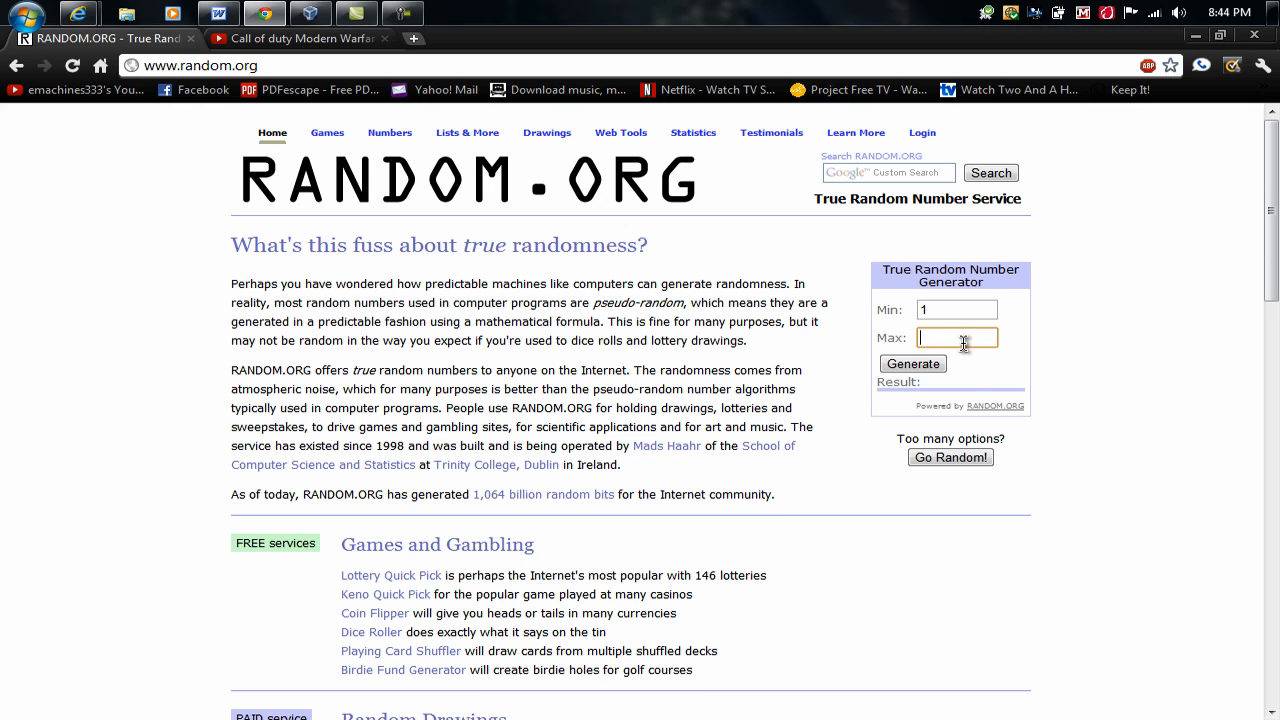
type("5")
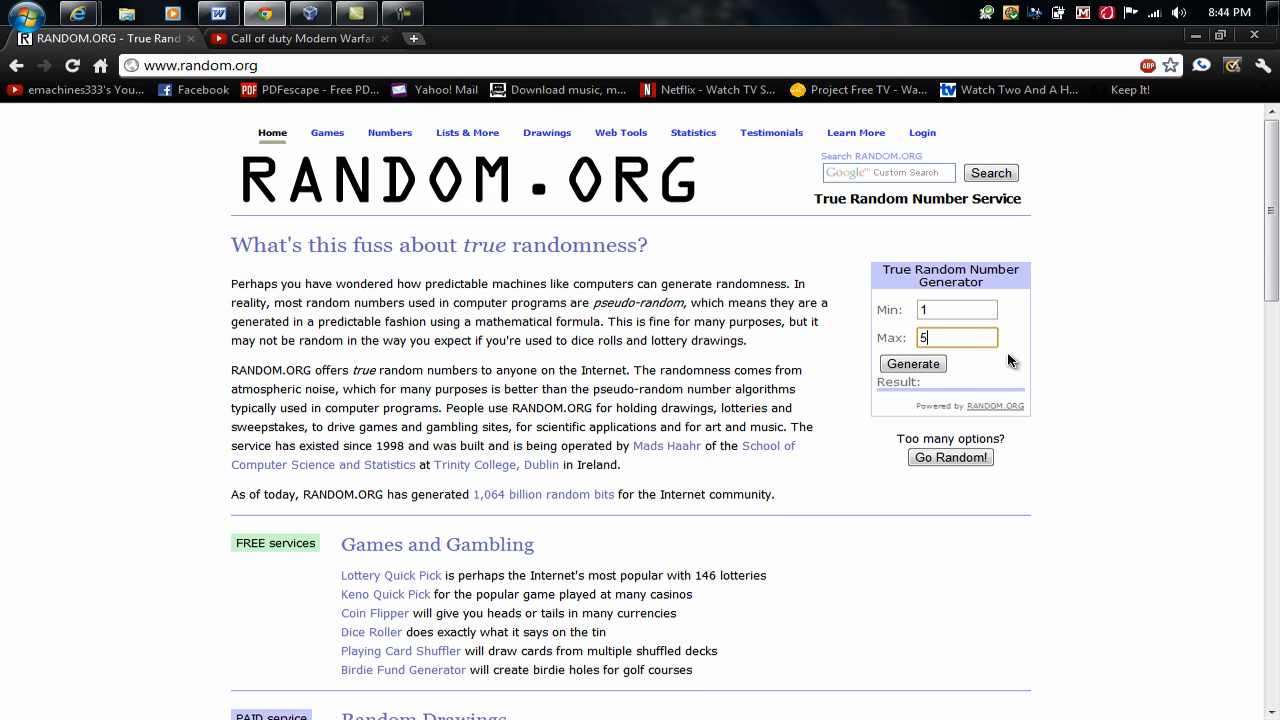
mouse_move(590, 244)
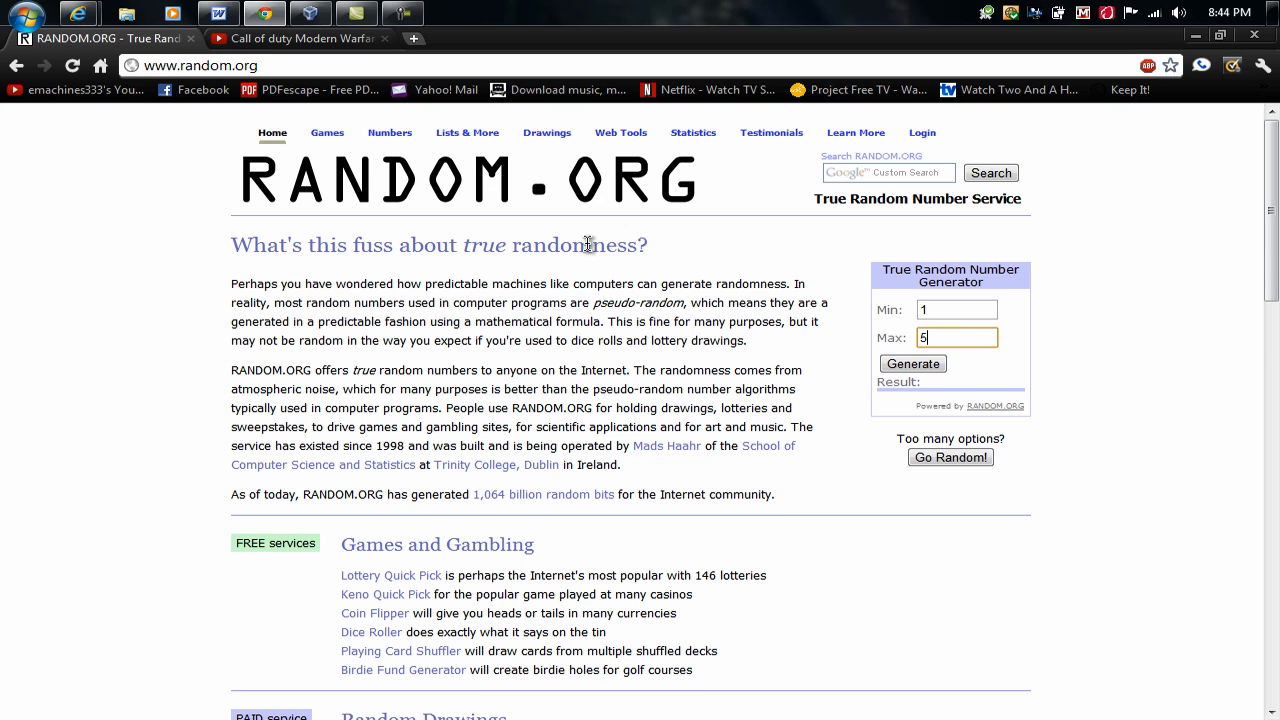
mouse_move(818, 304)
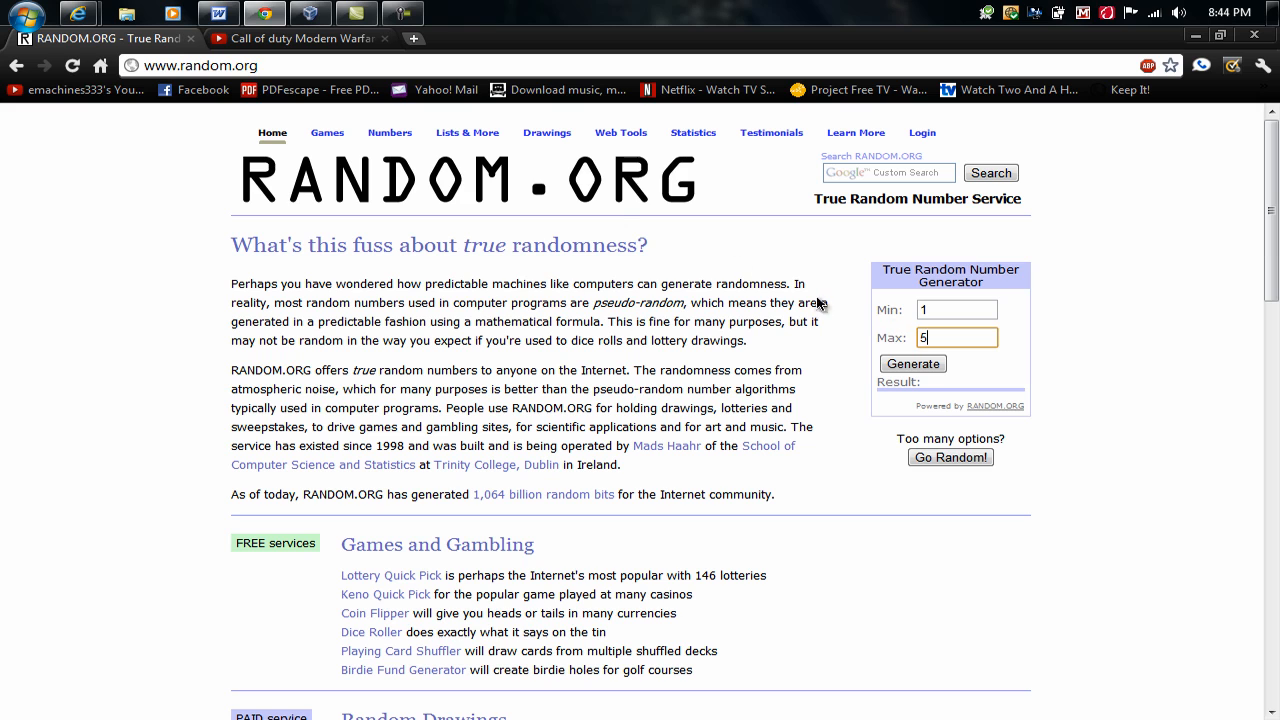
Generate a random number (result 2) and return to the YouTube giveaway comments to find the winner
left_click(300, 38)
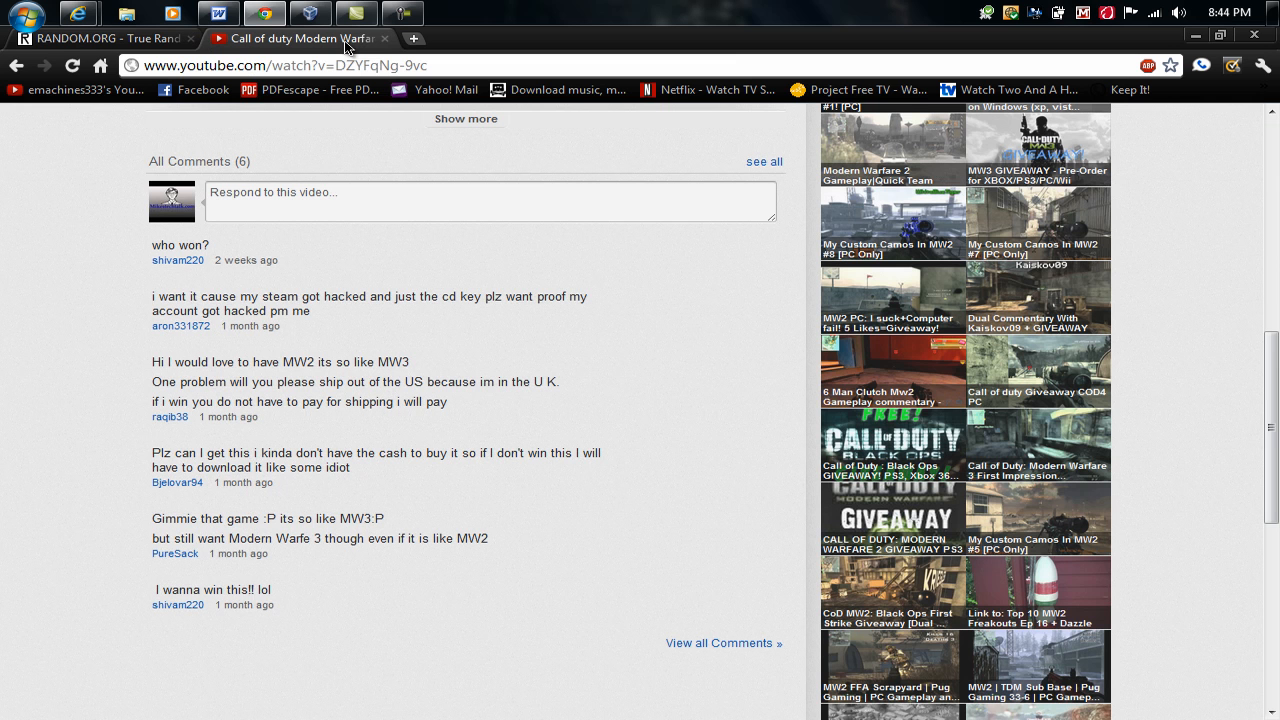
mouse_move(140, 118)
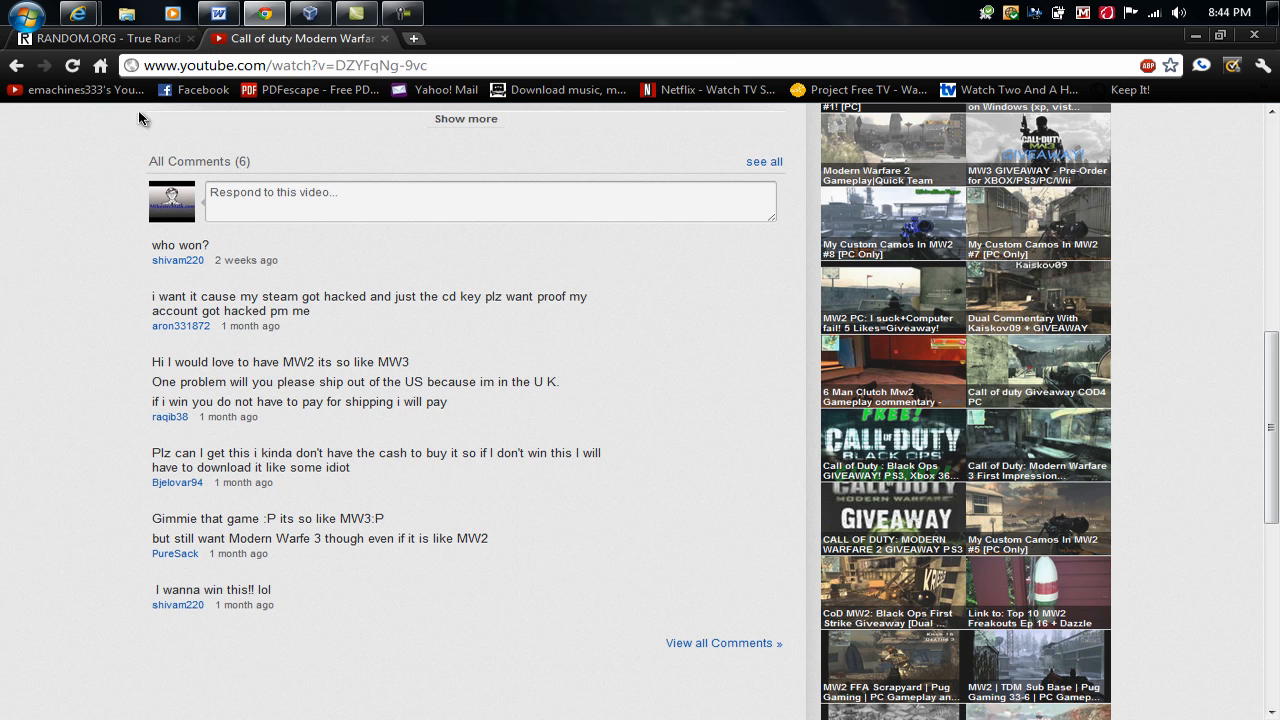
left_click(100, 38)
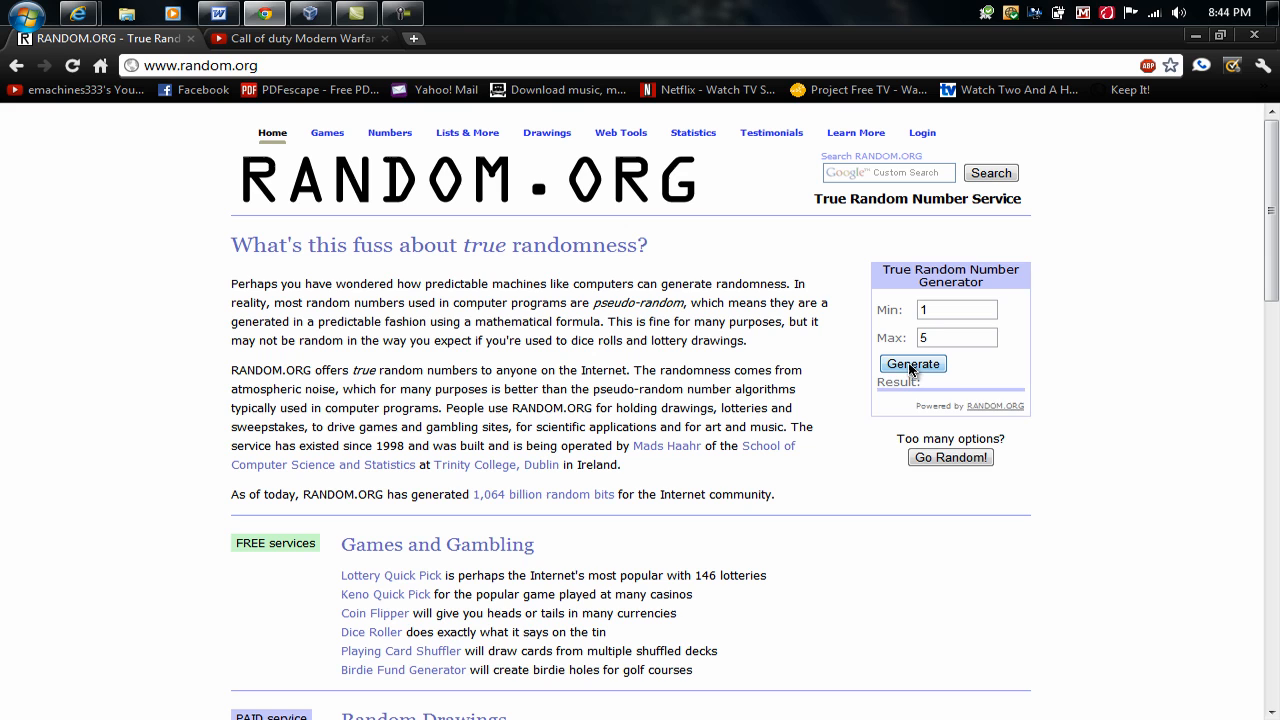
left_click(912, 364)
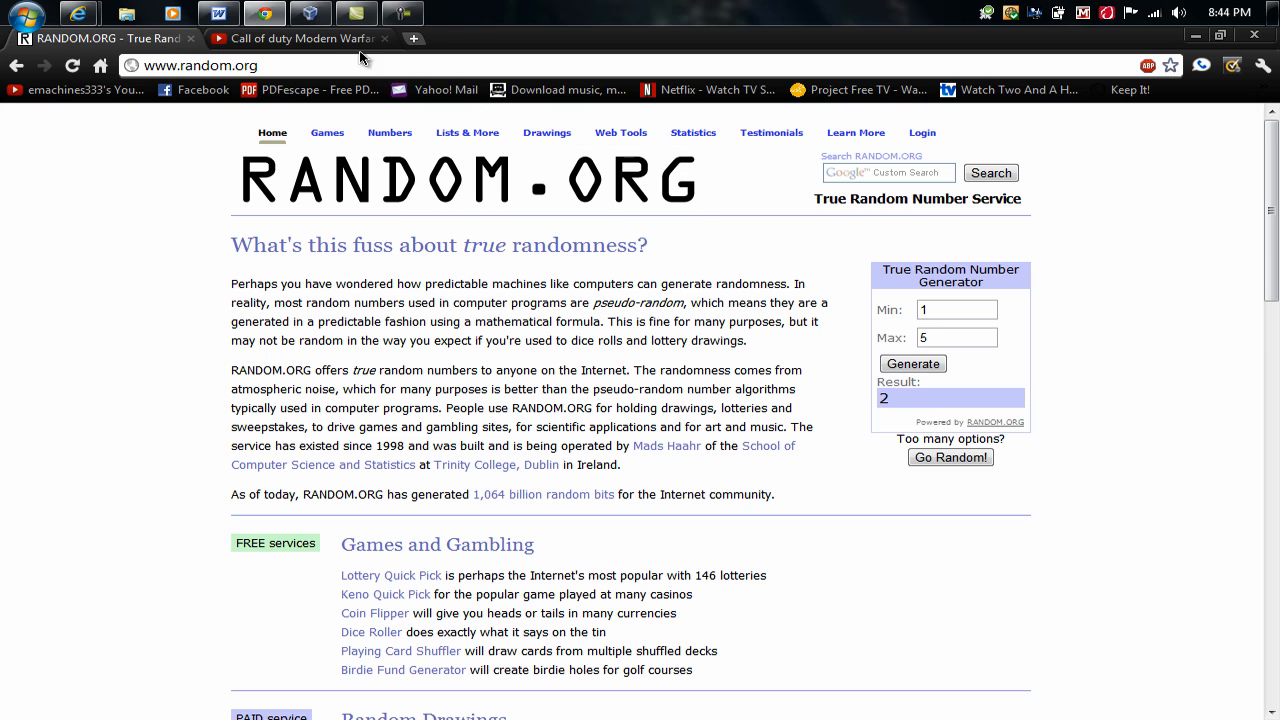
left_click(300, 38)
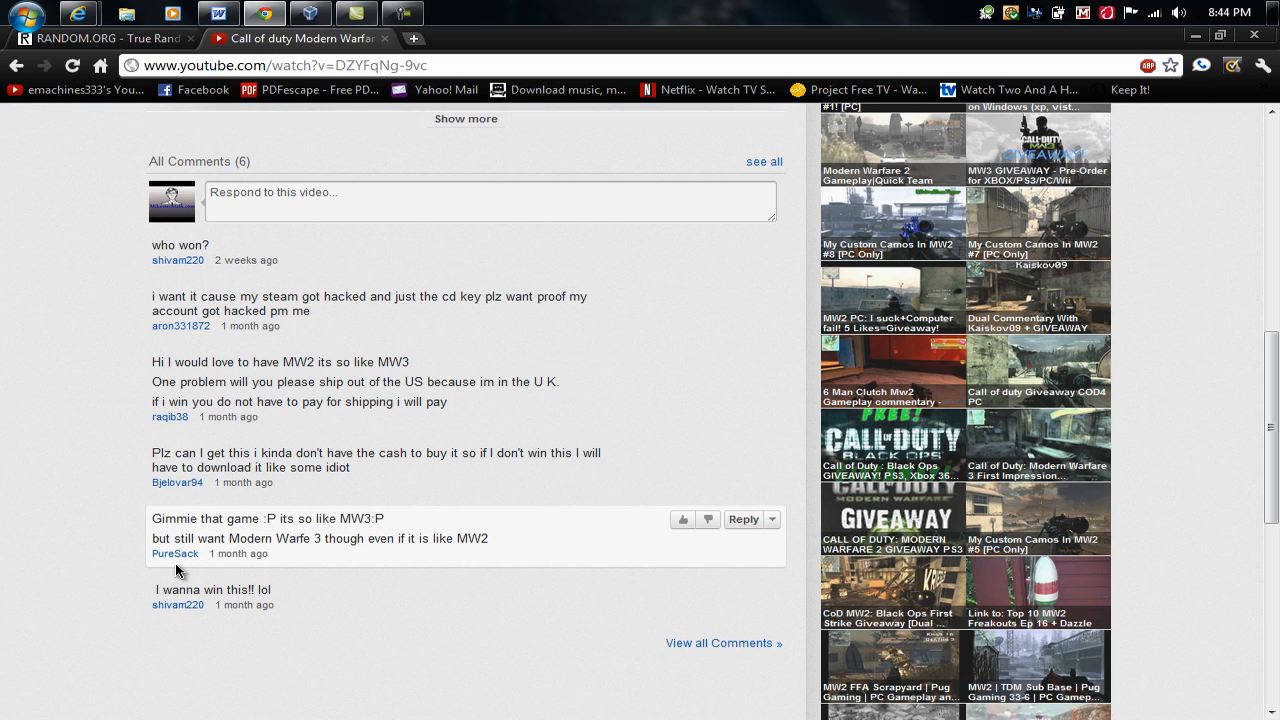
mouse_move(176, 552)
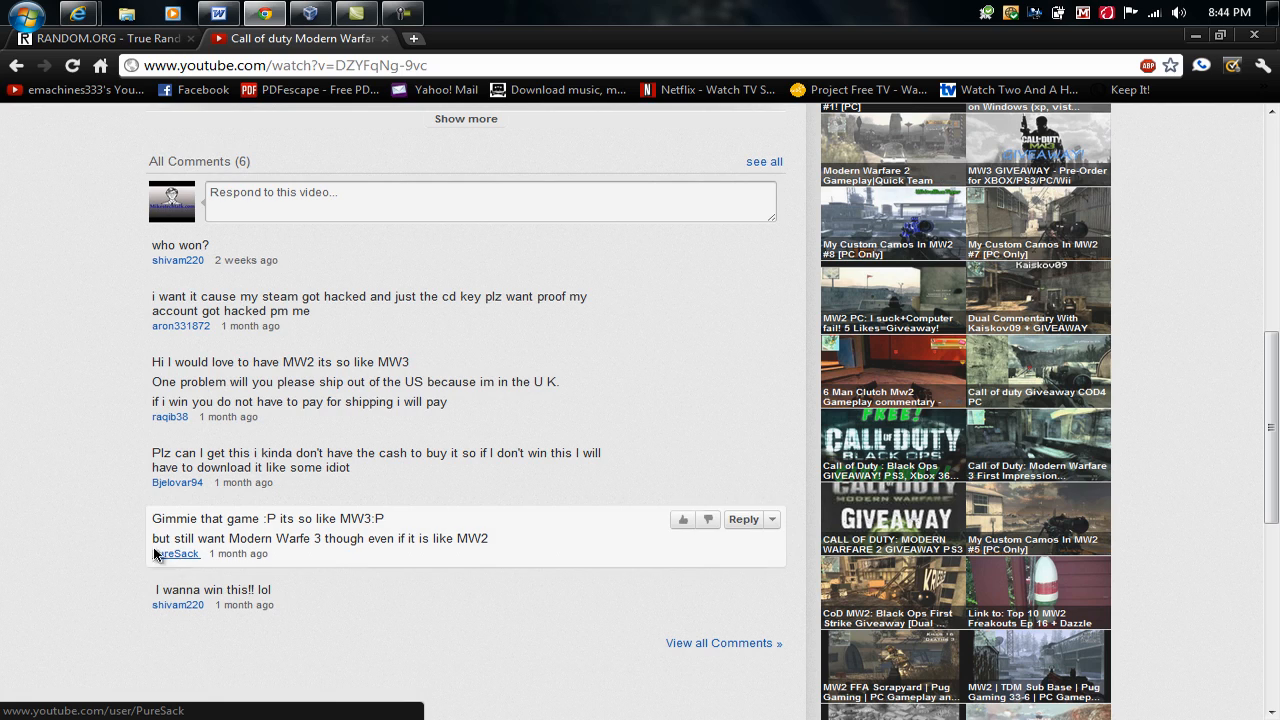
mouse_move(78, 442)
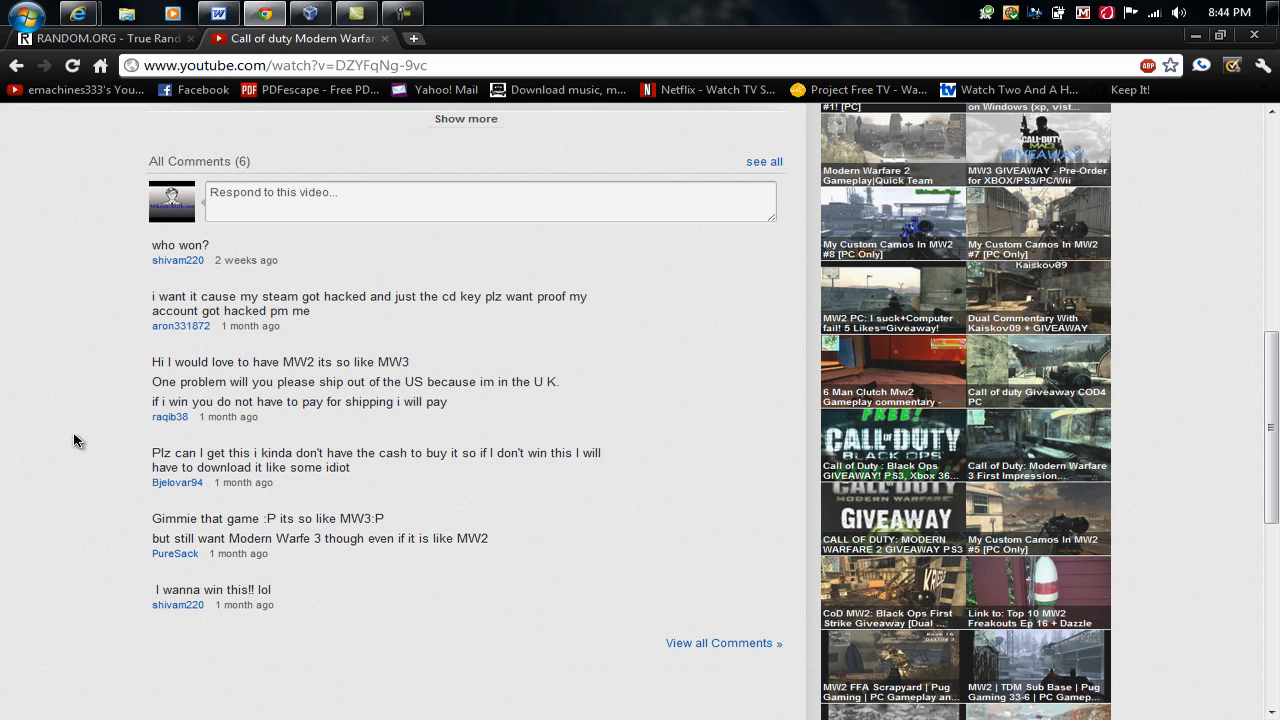